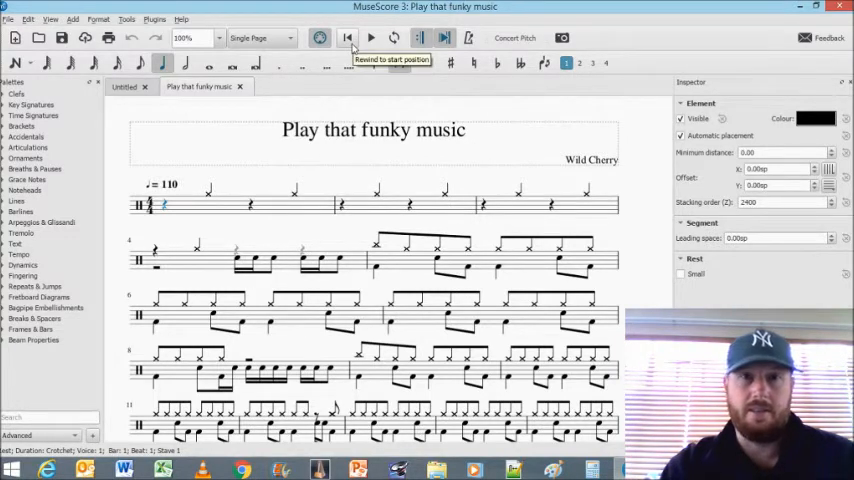
Play the score from the start, then bring up the Edit Drumset dialog from the drum palette.
click(371, 38)
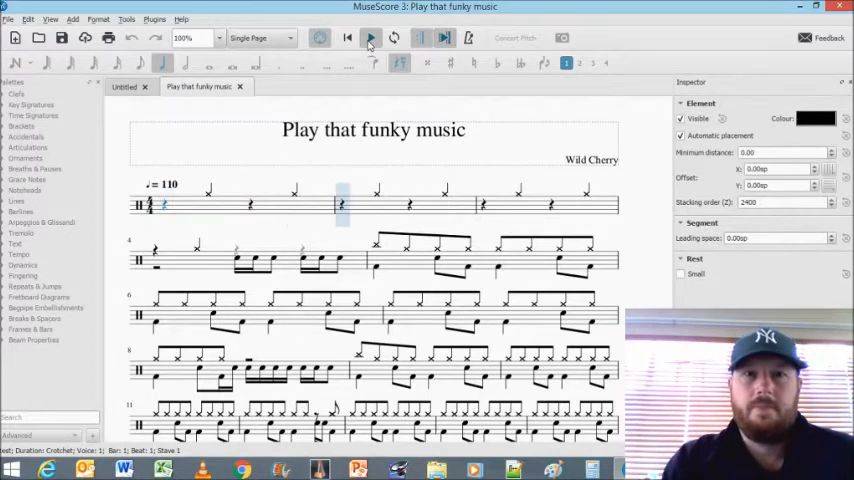
click(445, 198)
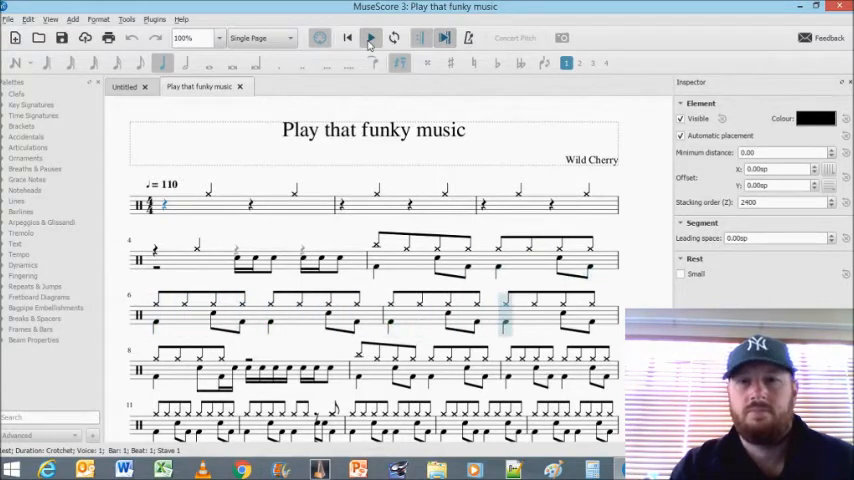
click(230, 370)
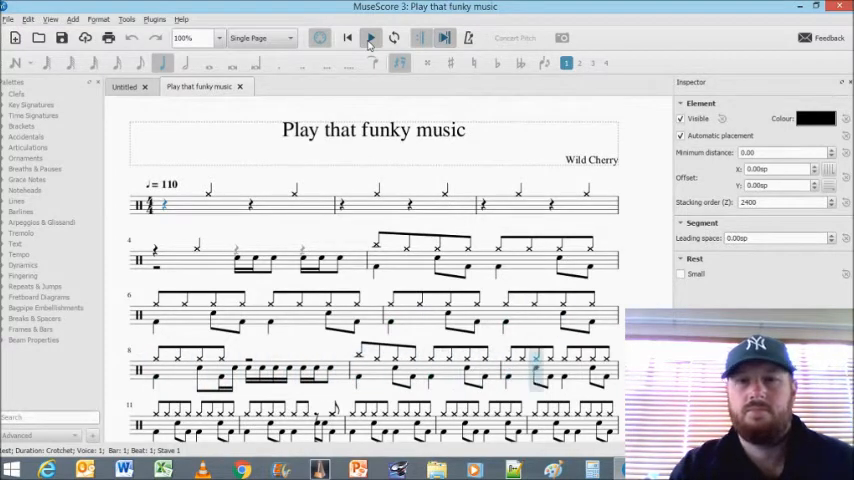
scroll(down, 3)
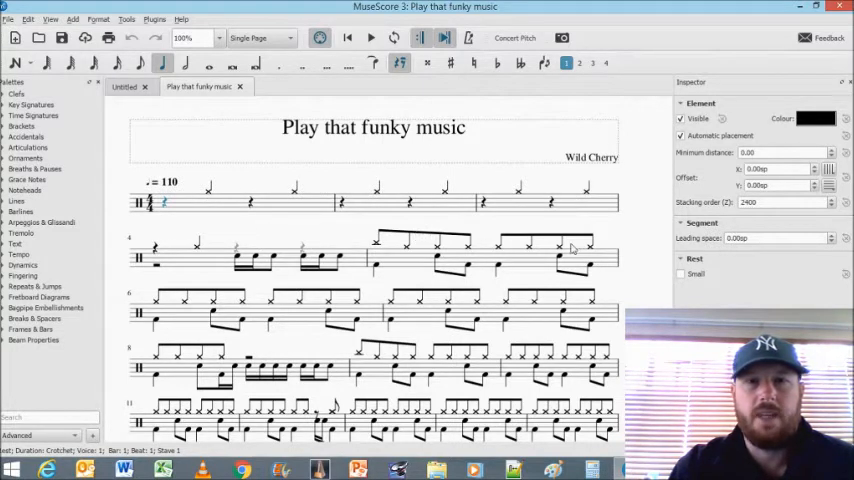
mouse_move(268, 268)
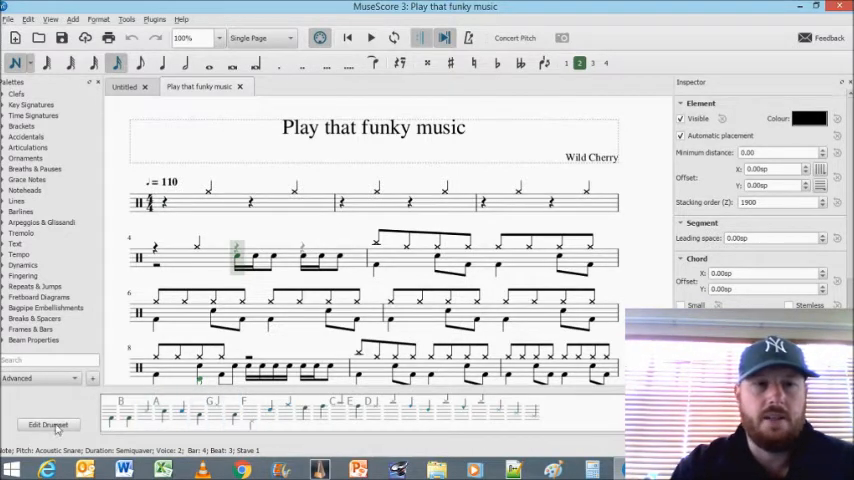
click(48, 425)
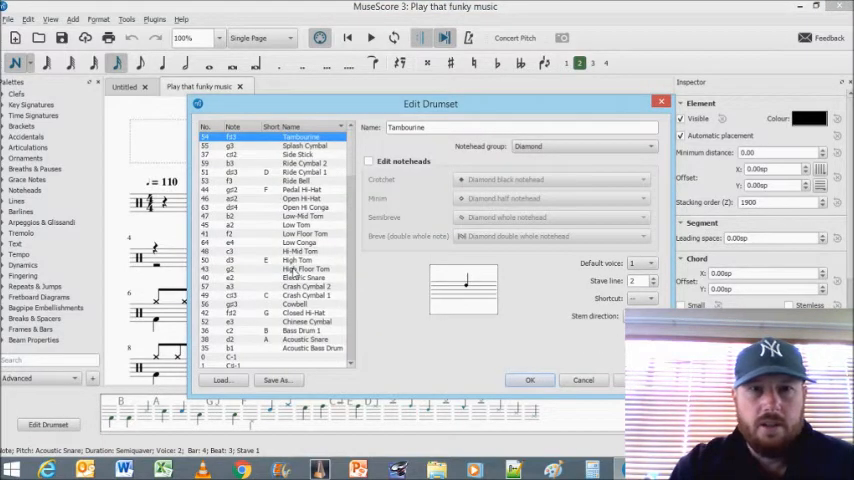
Select High Floor Tom to view its noteheads, voice 2 and staff line 5 settings.
click(305, 268)
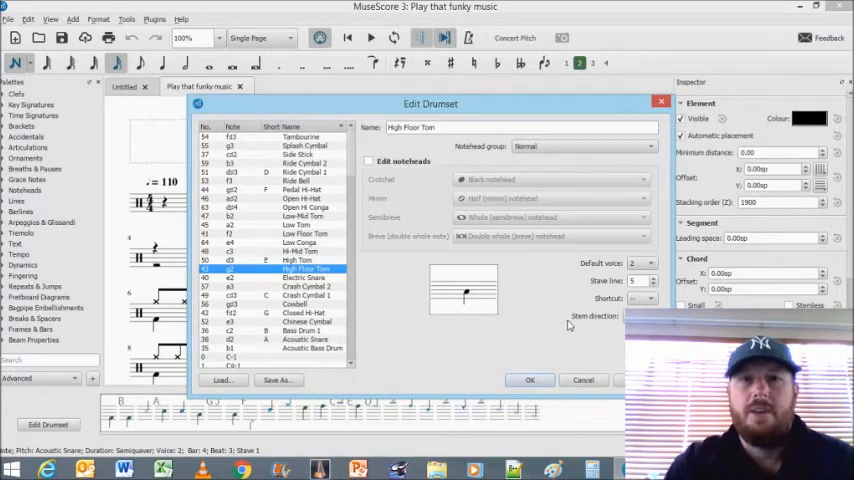
mouse_move(491, 257)
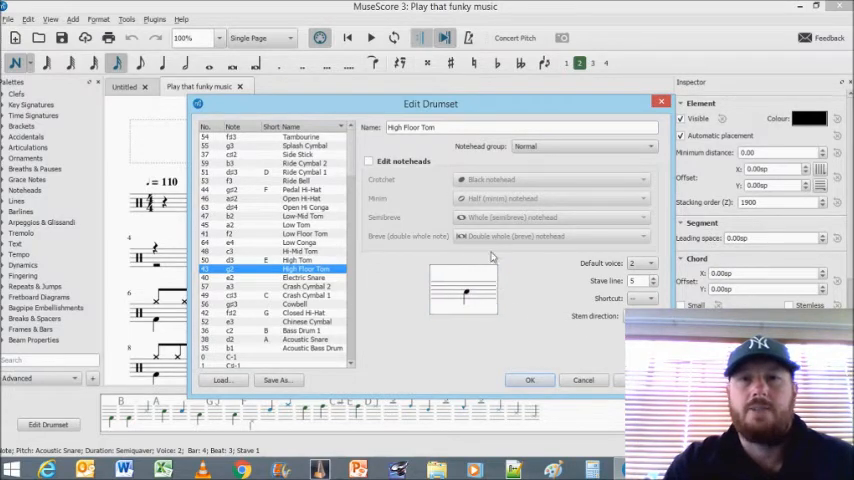
mouse_move(503, 288)
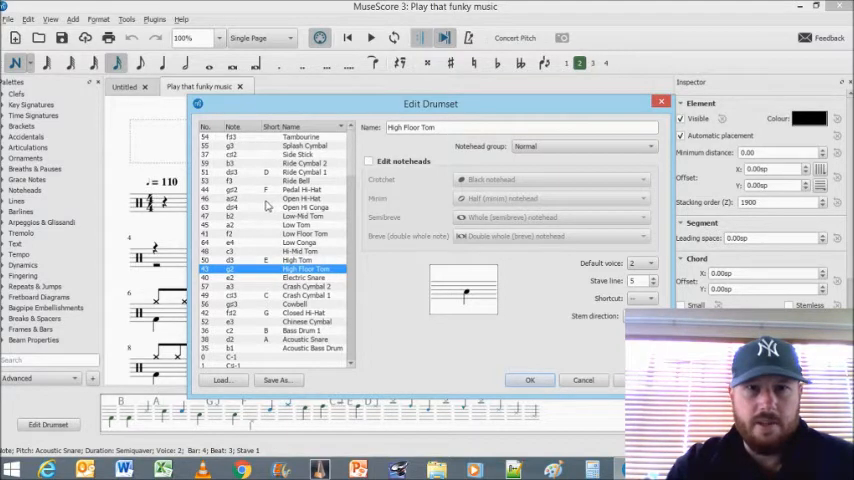
click(307, 198)
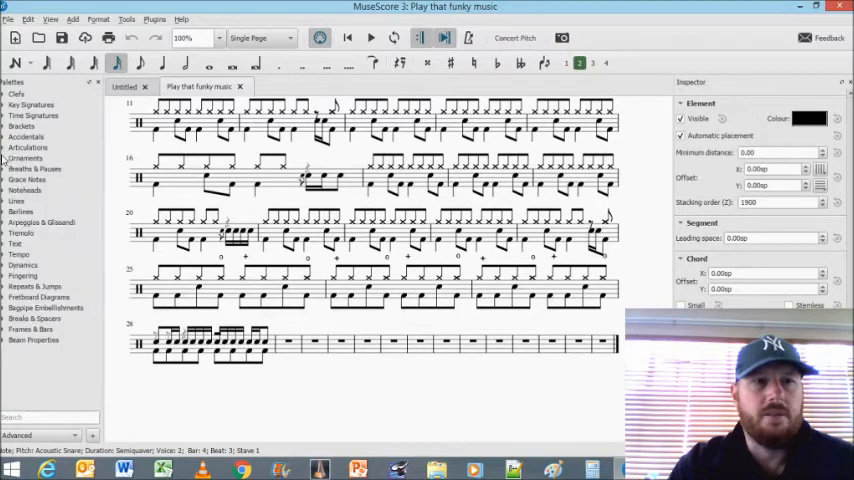
Expand the Articulations palette so its symbols show beside the drum score.
click(28, 147)
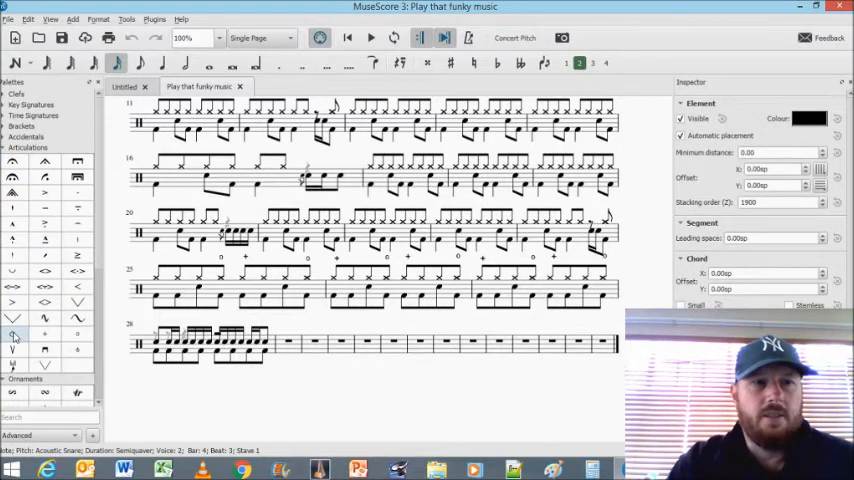
mouse_move(45, 334)
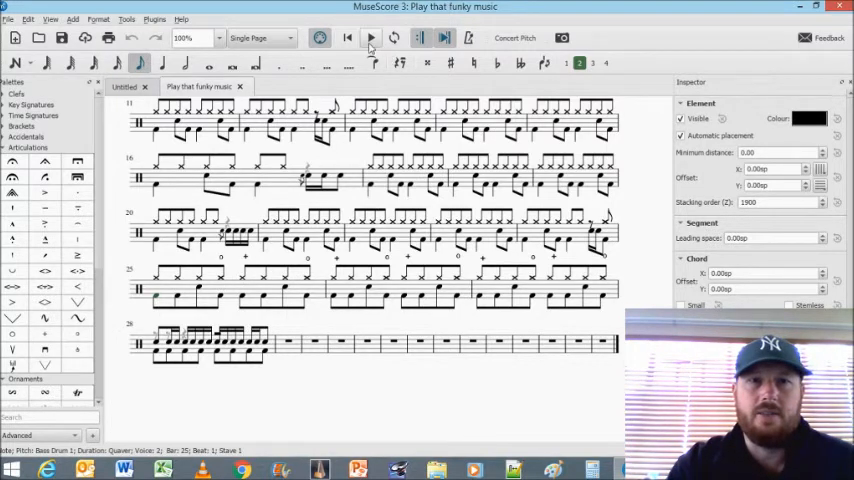
Play back the score from the selected note to check the bar 28 stems.
click(371, 38)
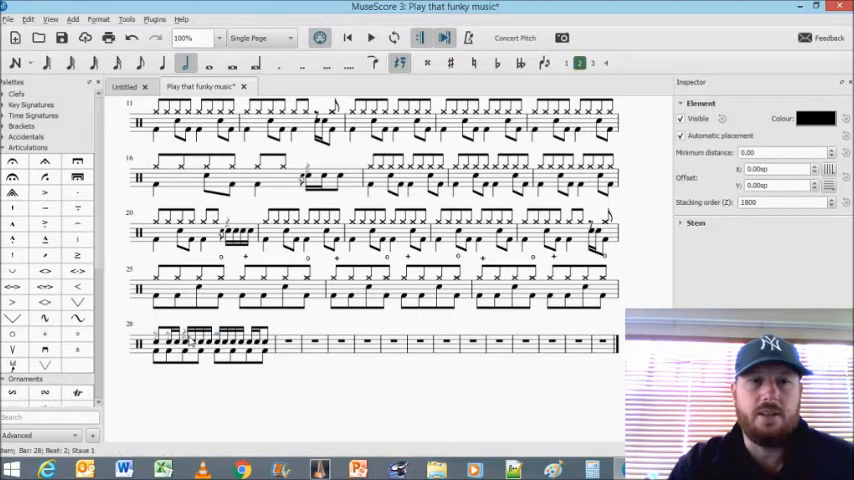
Clear the selection and collapse the Articulations palette.
click(188, 330)
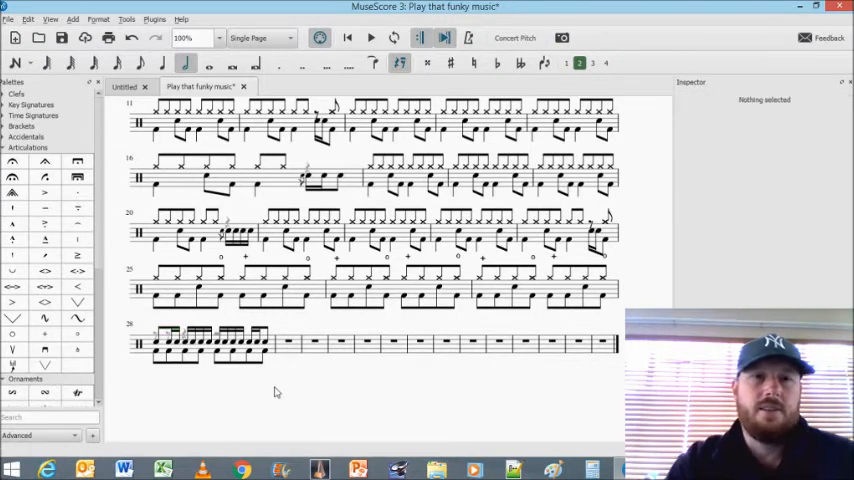
mouse_move(421, 335)
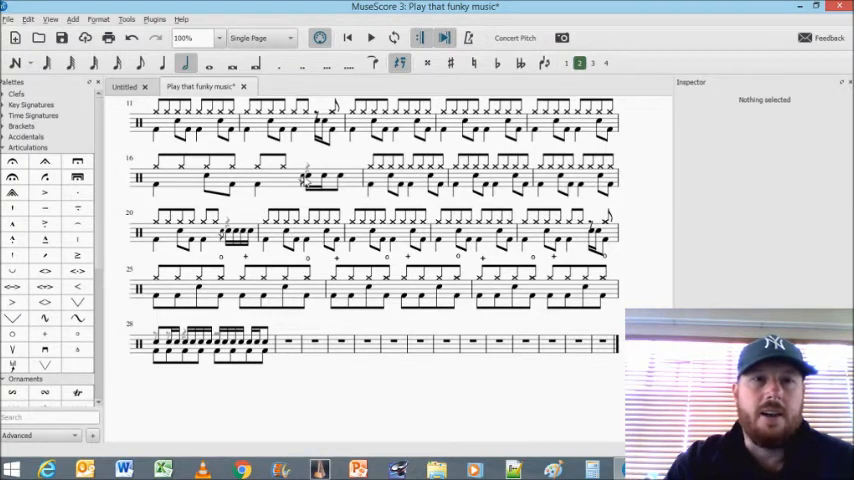
click(27, 158)
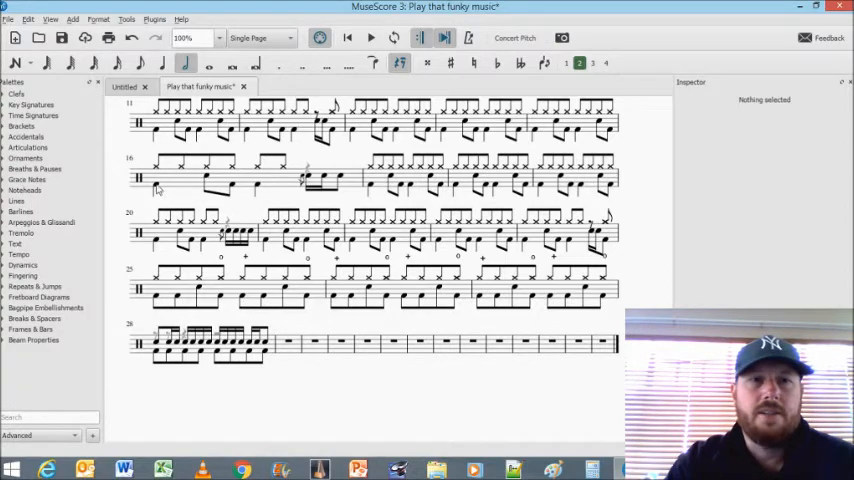
Select the first bass drum note of bar 16 and expand the Grace Notes palette.
click(180, 165)
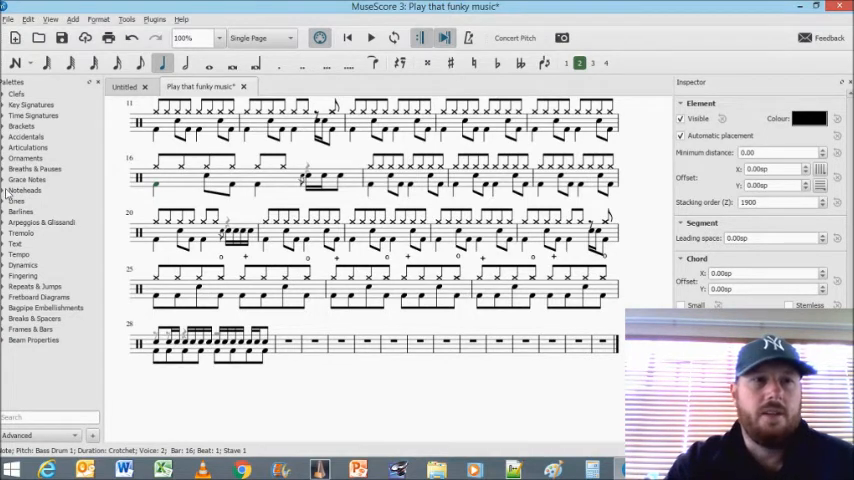
click(26, 180)
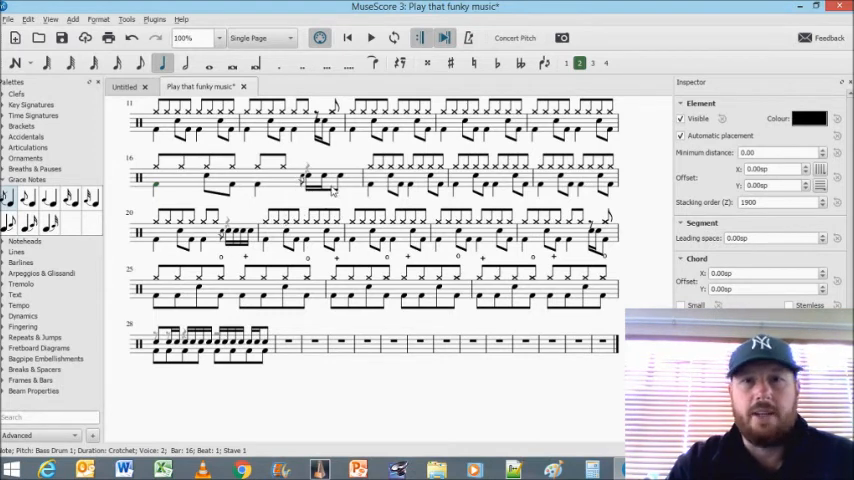
mouse_move(605, 230)
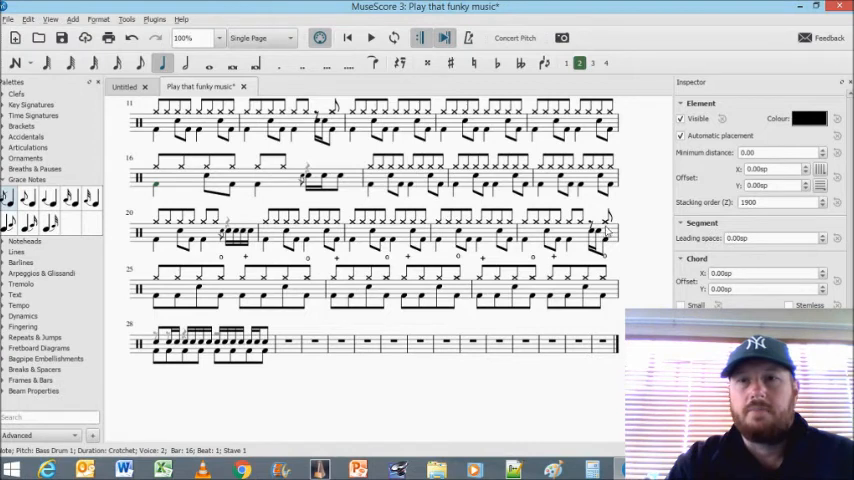
mouse_move(337, 242)
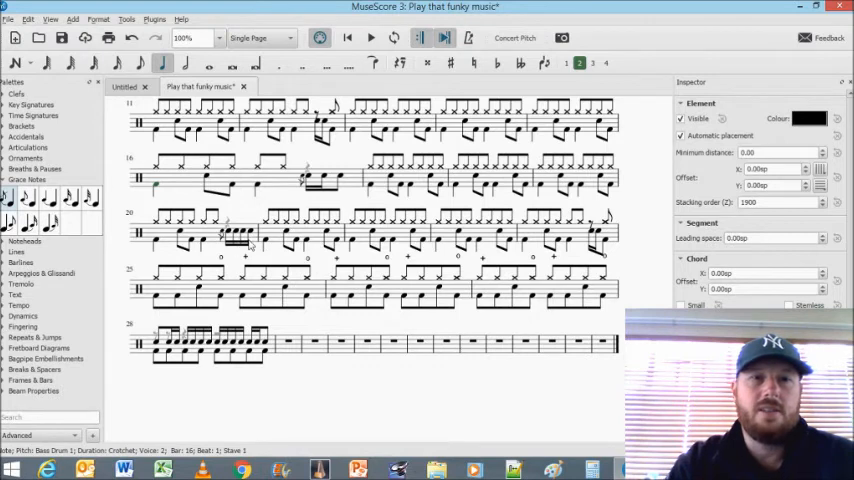
mouse_move(248, 246)
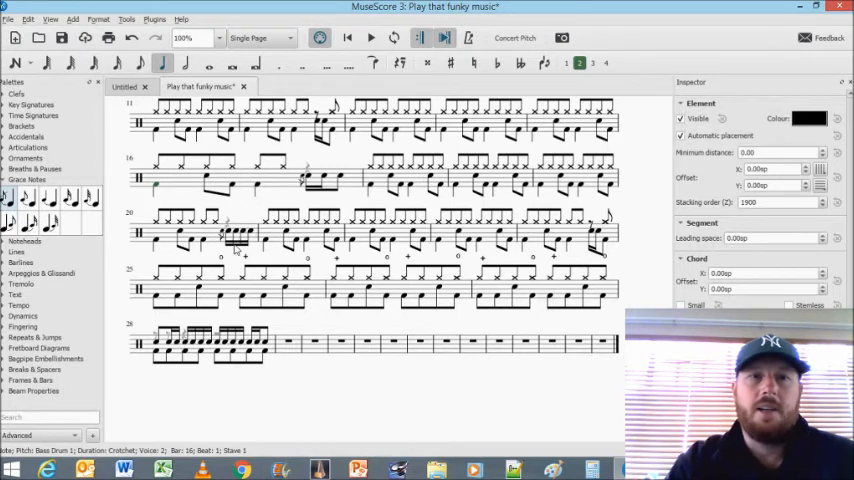
mouse_move(311, 174)
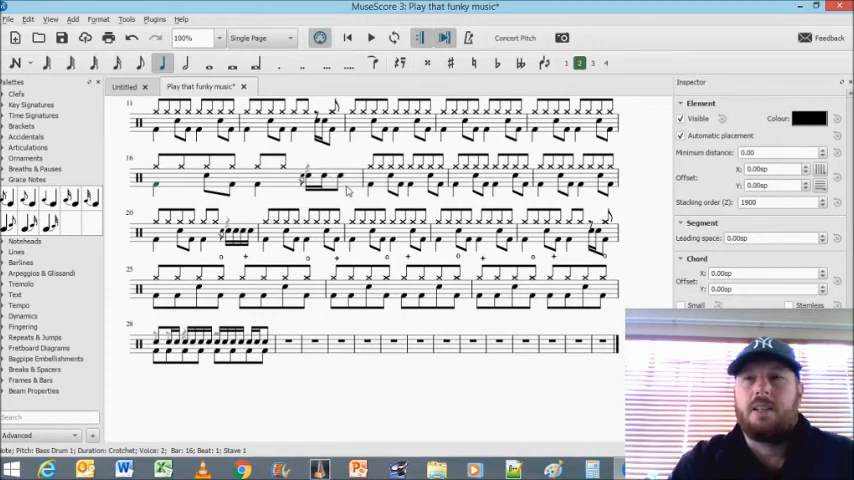
mouse_move(328, 182)
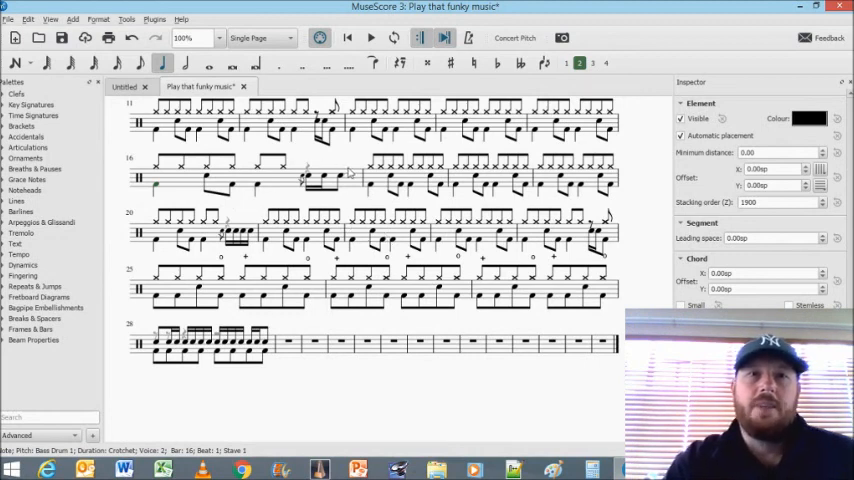
mouse_move(343, 165)
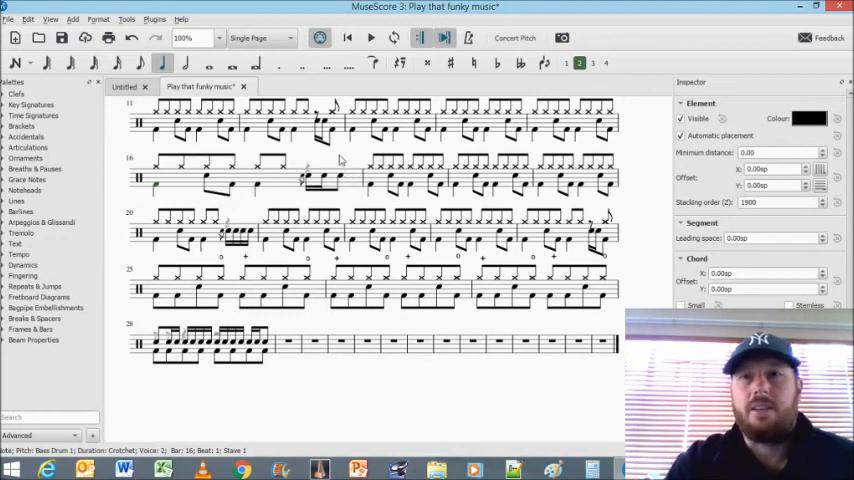